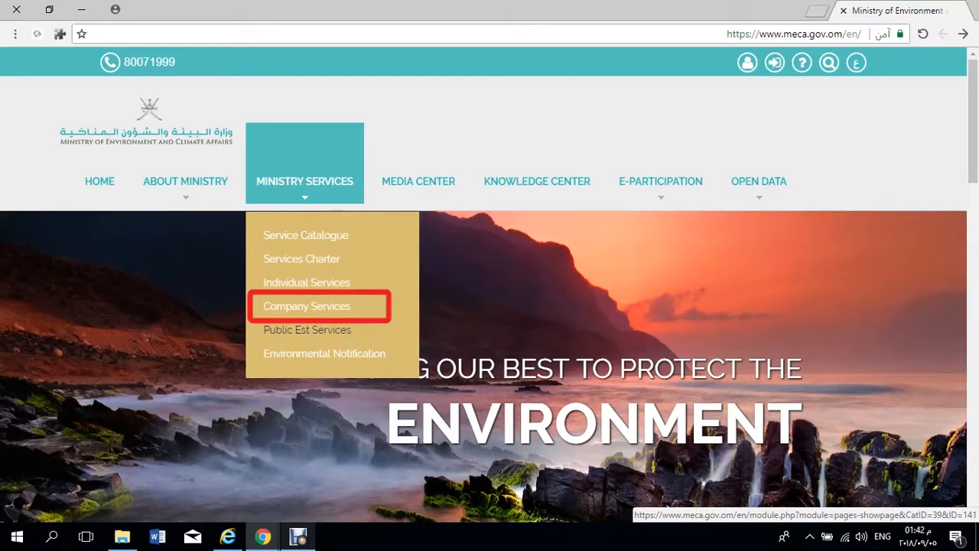
pyautogui.moveTo(306, 281)
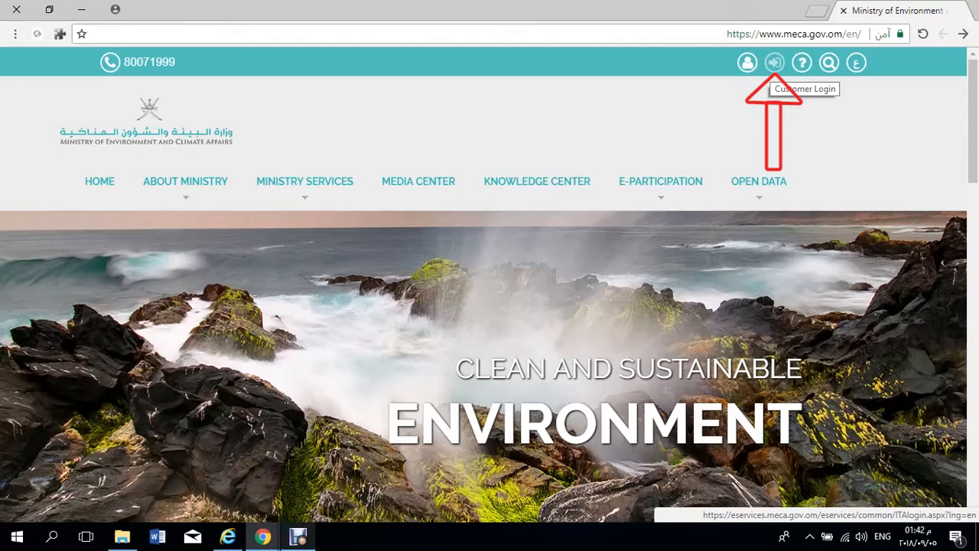
pyautogui.click(774, 61)
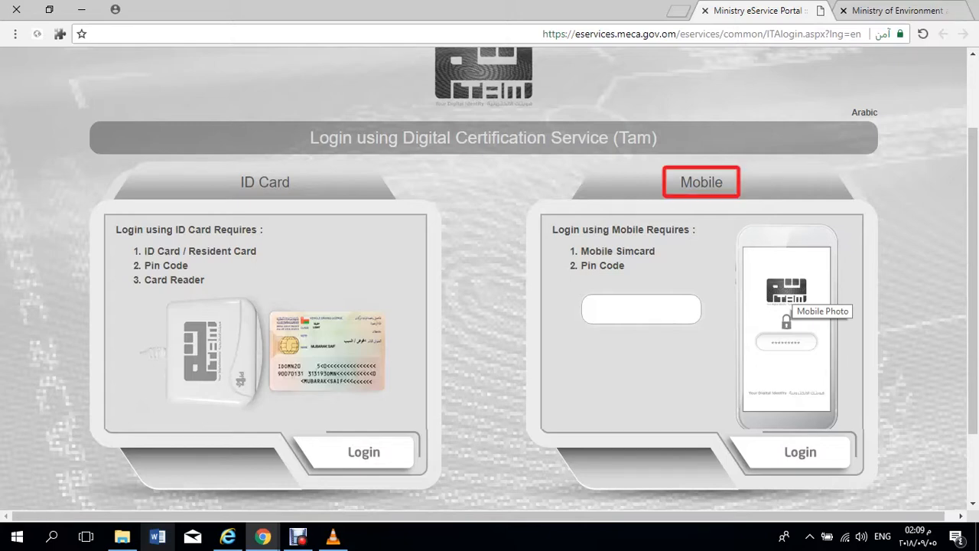
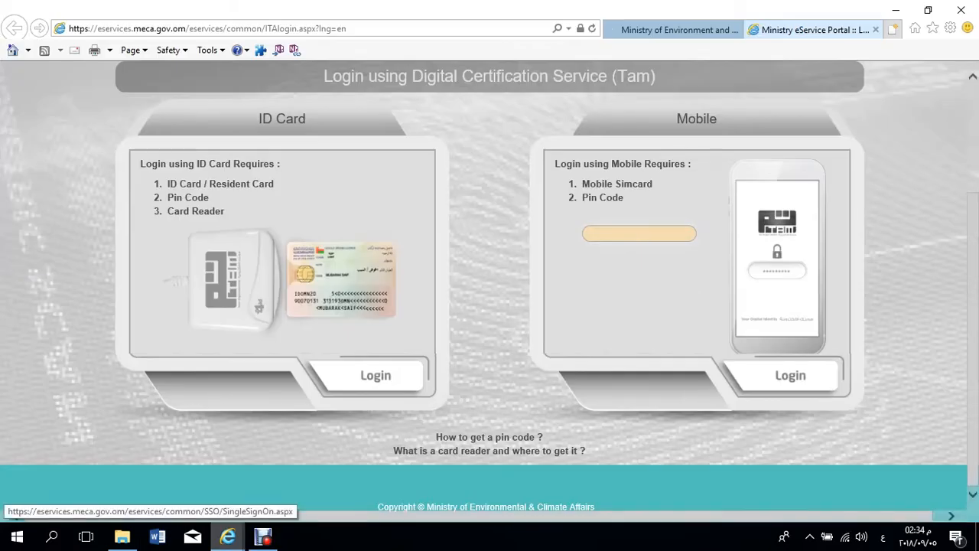
pyautogui.moveTo(377, 375)
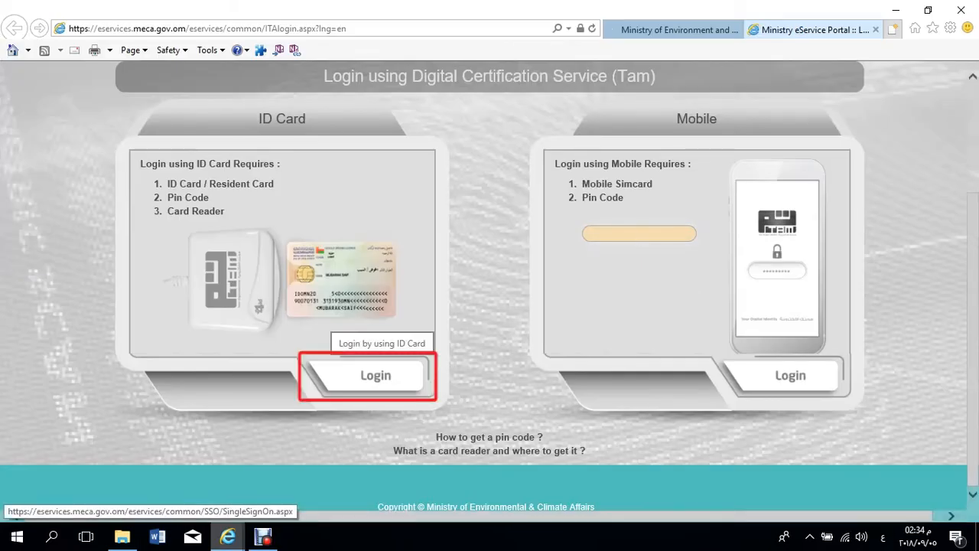
# - Log in with the ID Card option, reaching the Electronic Identity Gateway smart card prompt
pyautogui.click(376, 375)
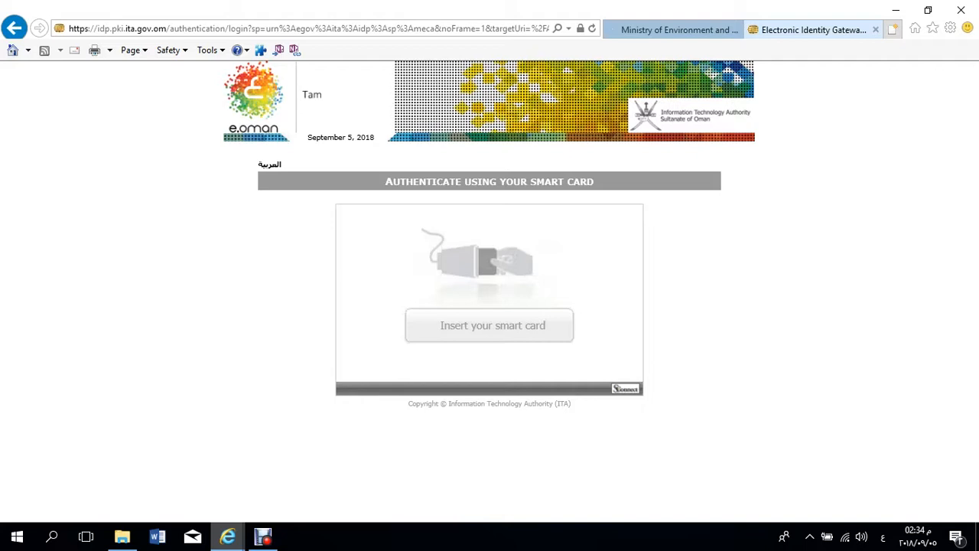
pyautogui.click(490, 325)
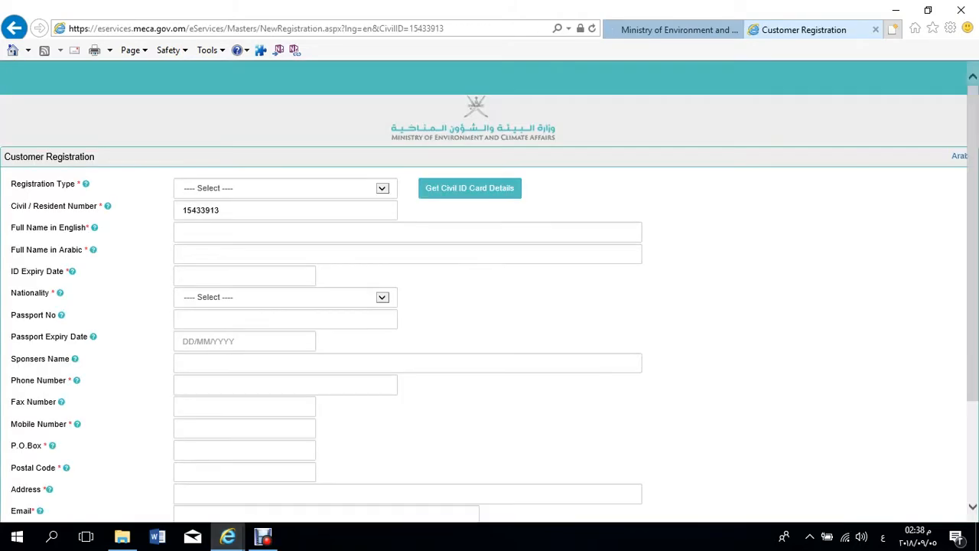
# - Fetch the civil ID card details, filling names, ID expiry 19/04/2023 and Omani nationality
pyautogui.click(383, 187)
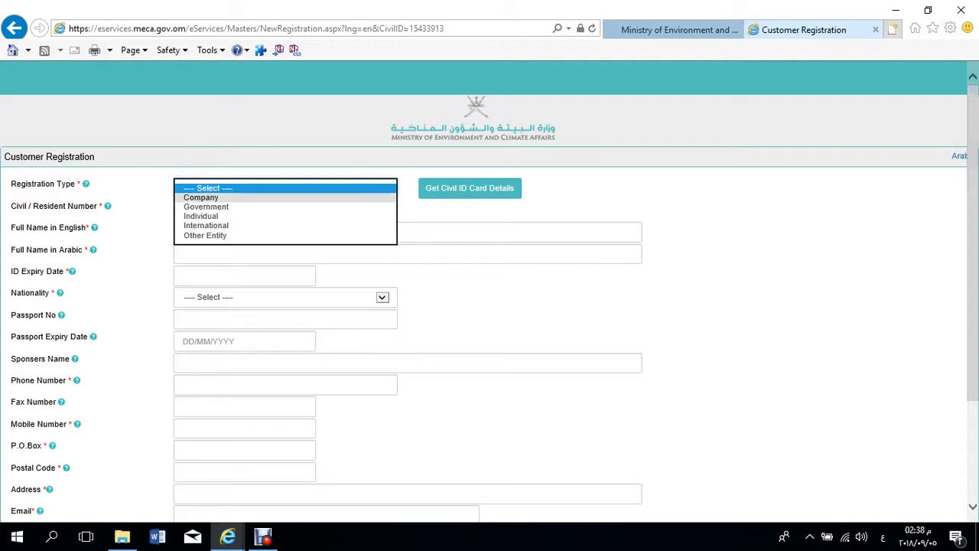
pyautogui.moveTo(201, 216)
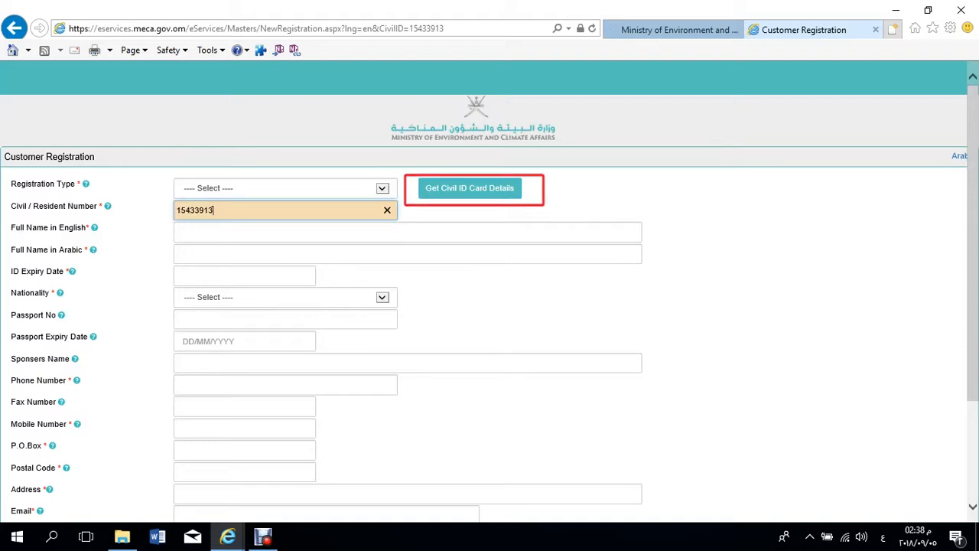
pyautogui.click(468, 187)
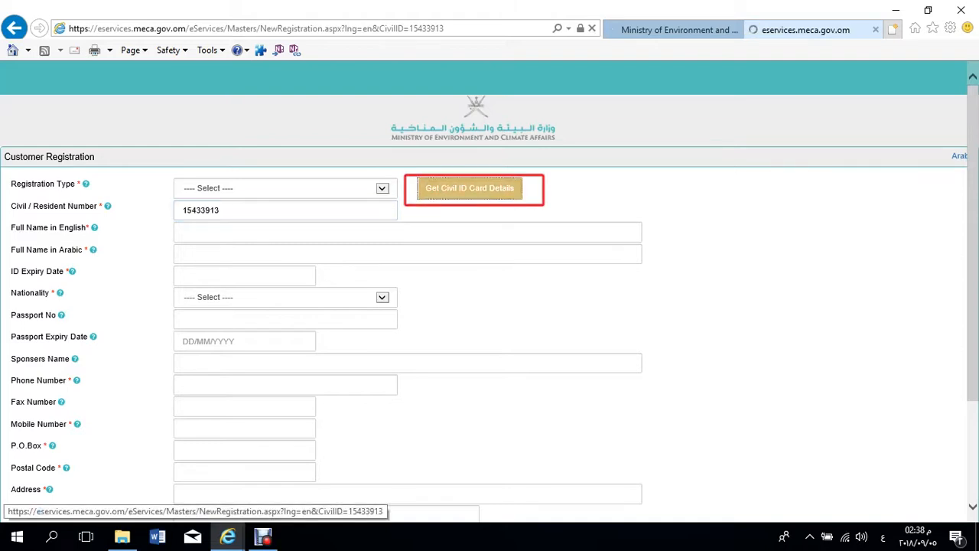
pyautogui.click(469, 187)
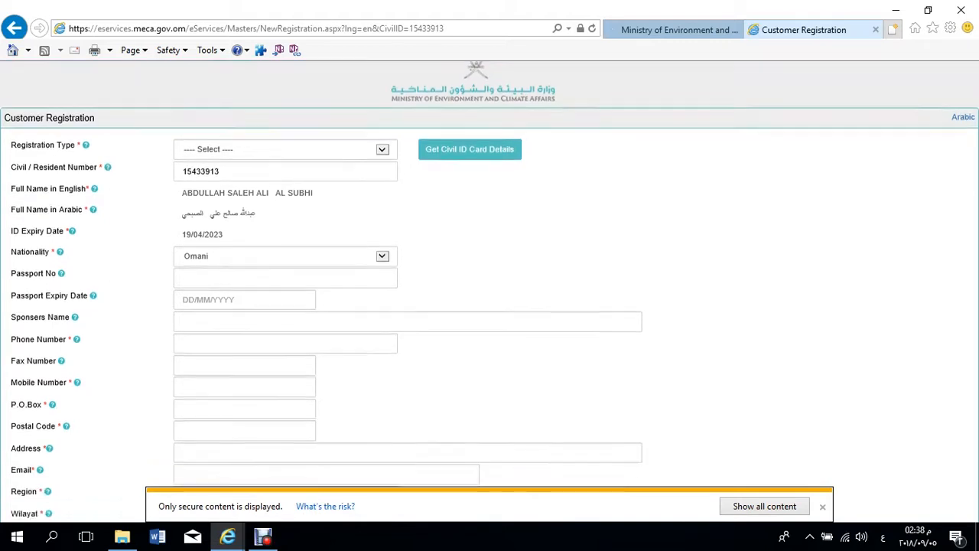
pyautogui.scroll(-3)
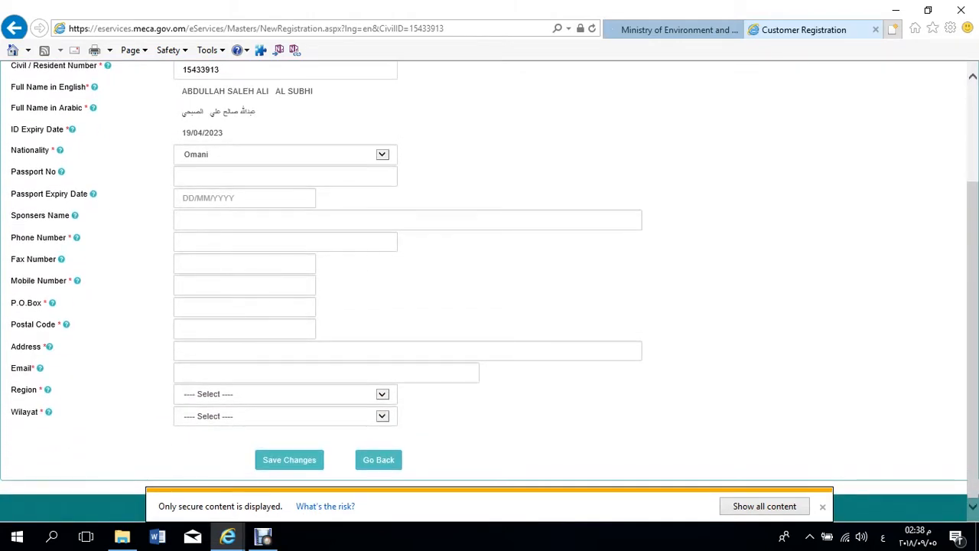